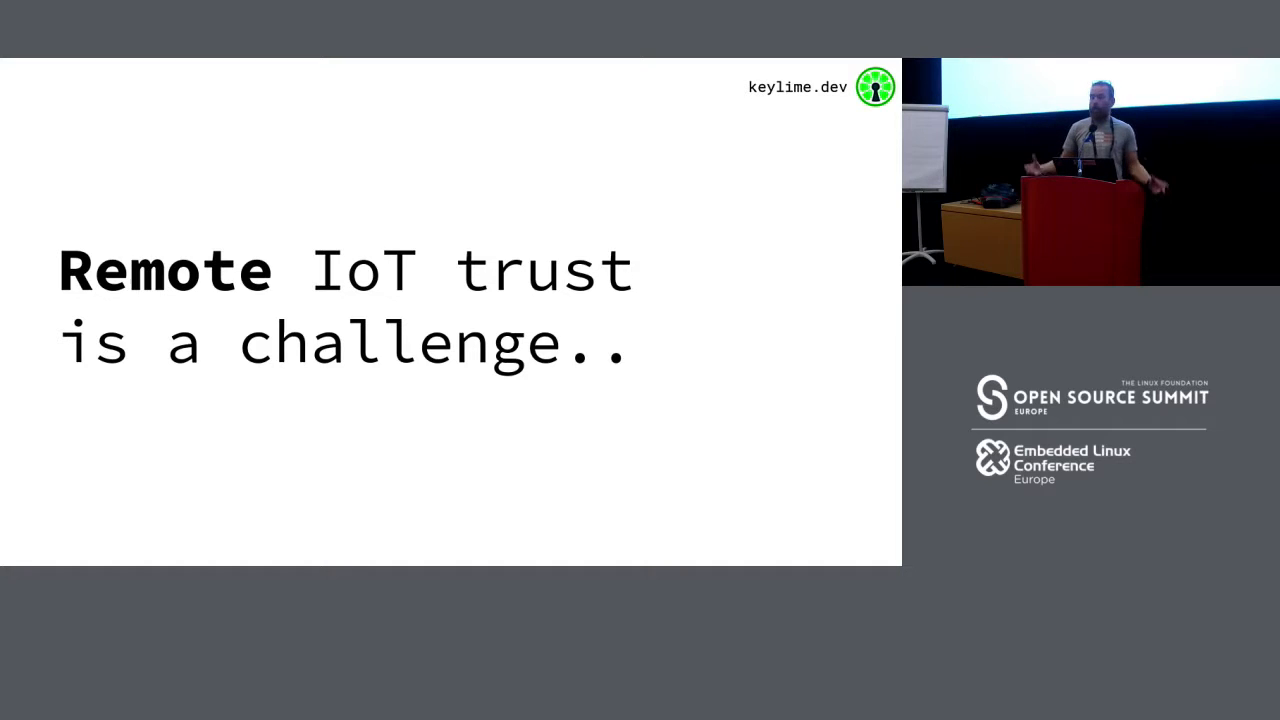
- Advance through the Keylime deck past CI / Automation to the Weekly Open Meetings slide
key("Right")
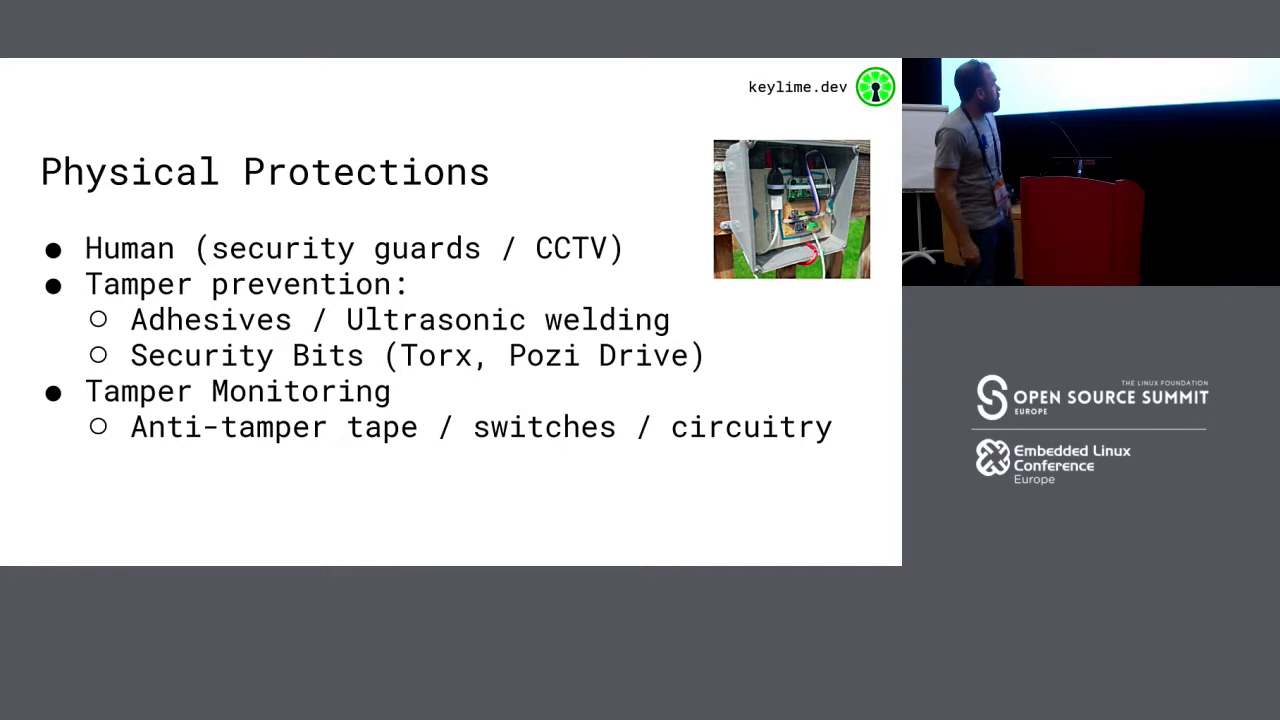
key("Right")
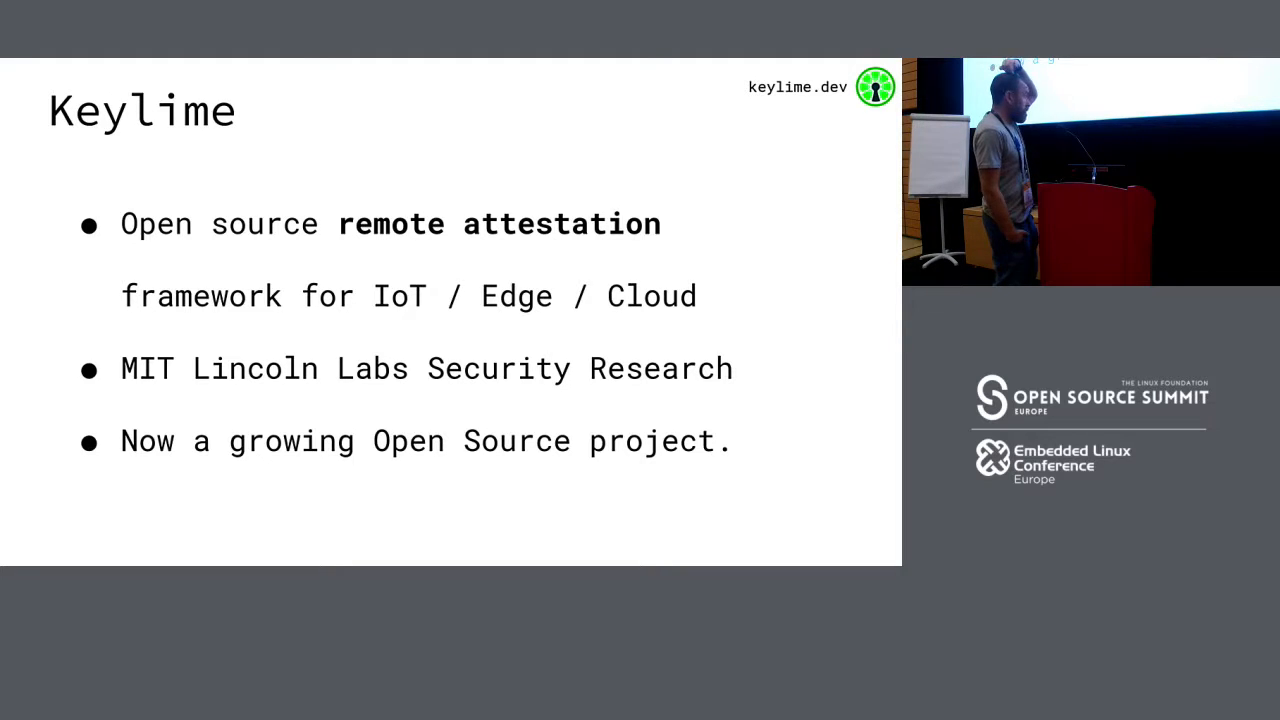
key("Right")
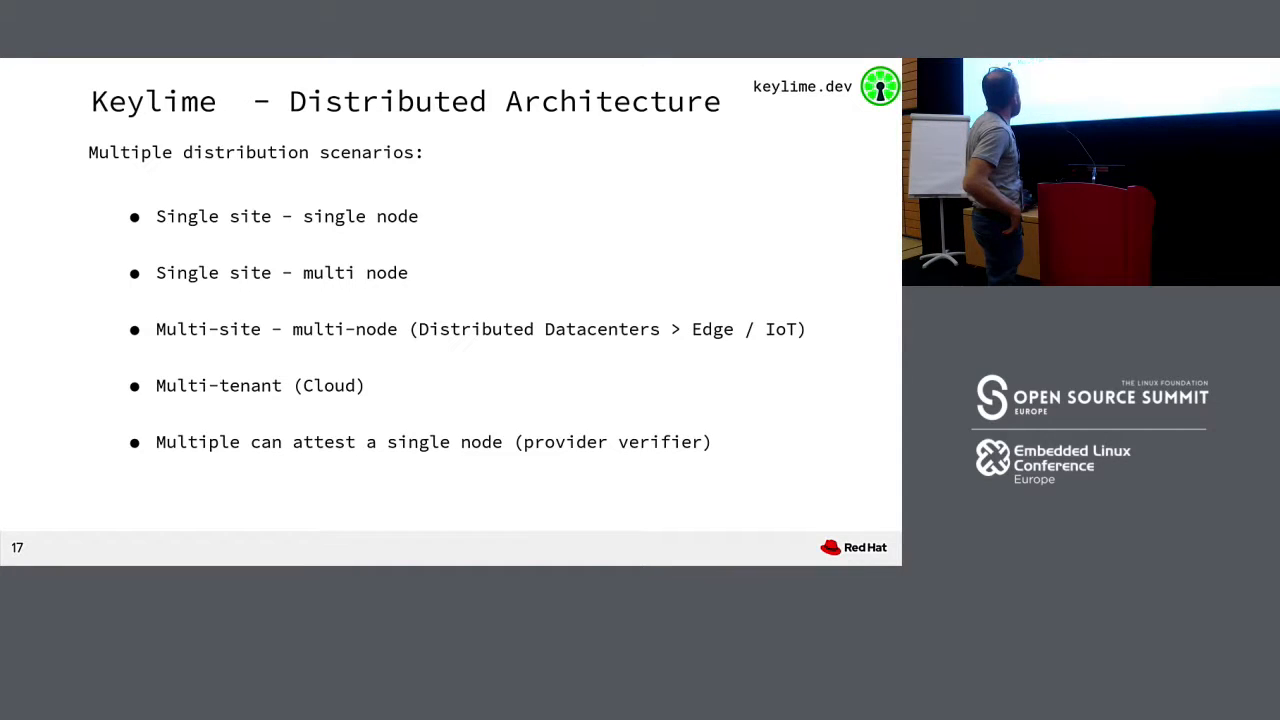
key("Right")
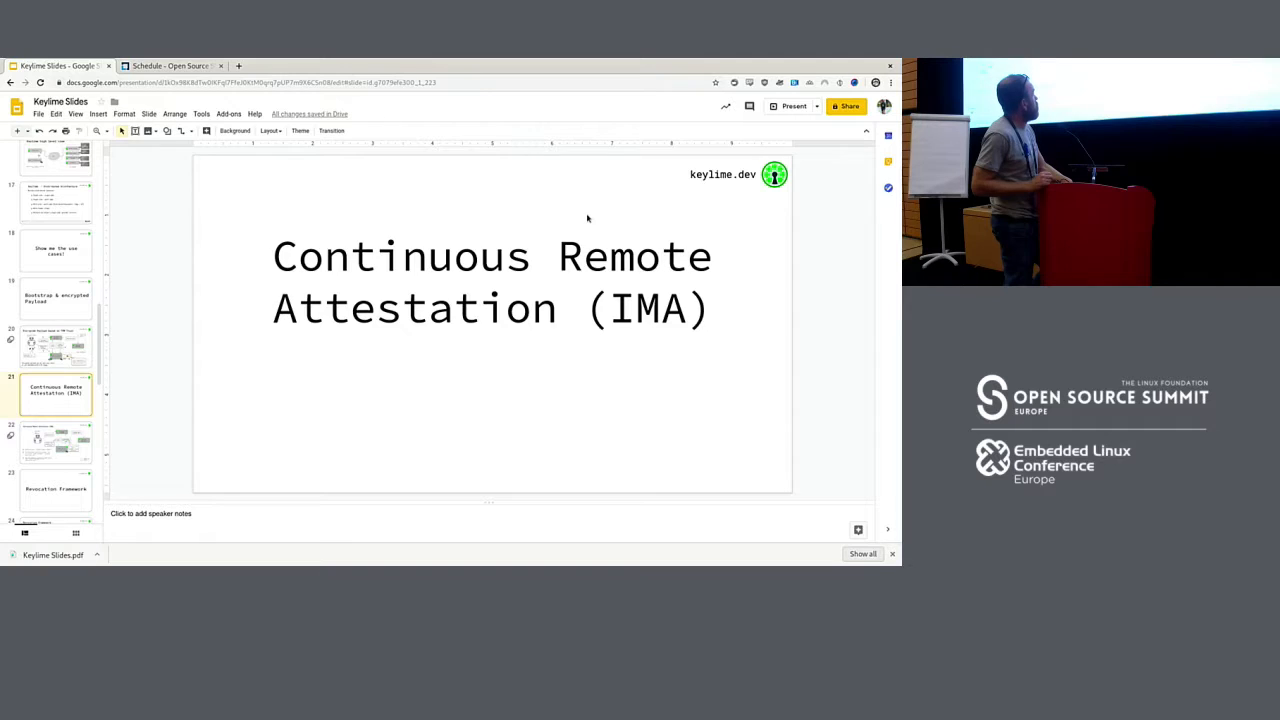
left_click(56, 442)
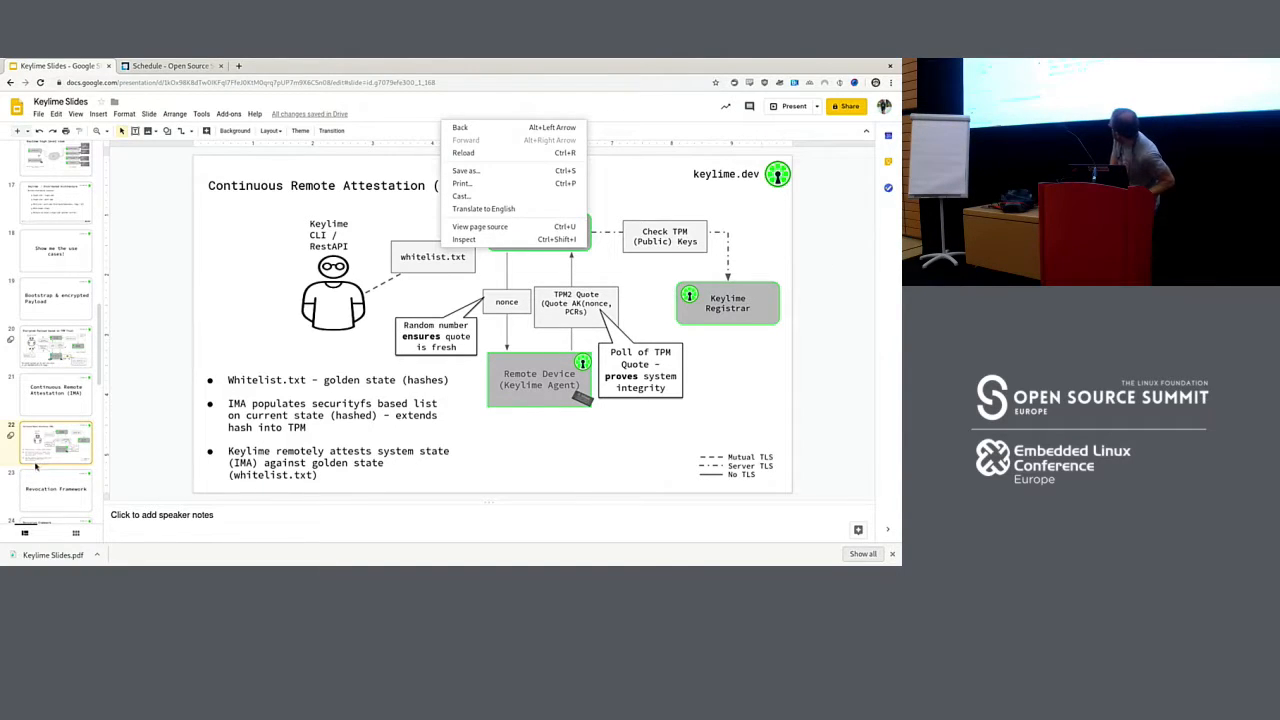
left_click(56, 488)
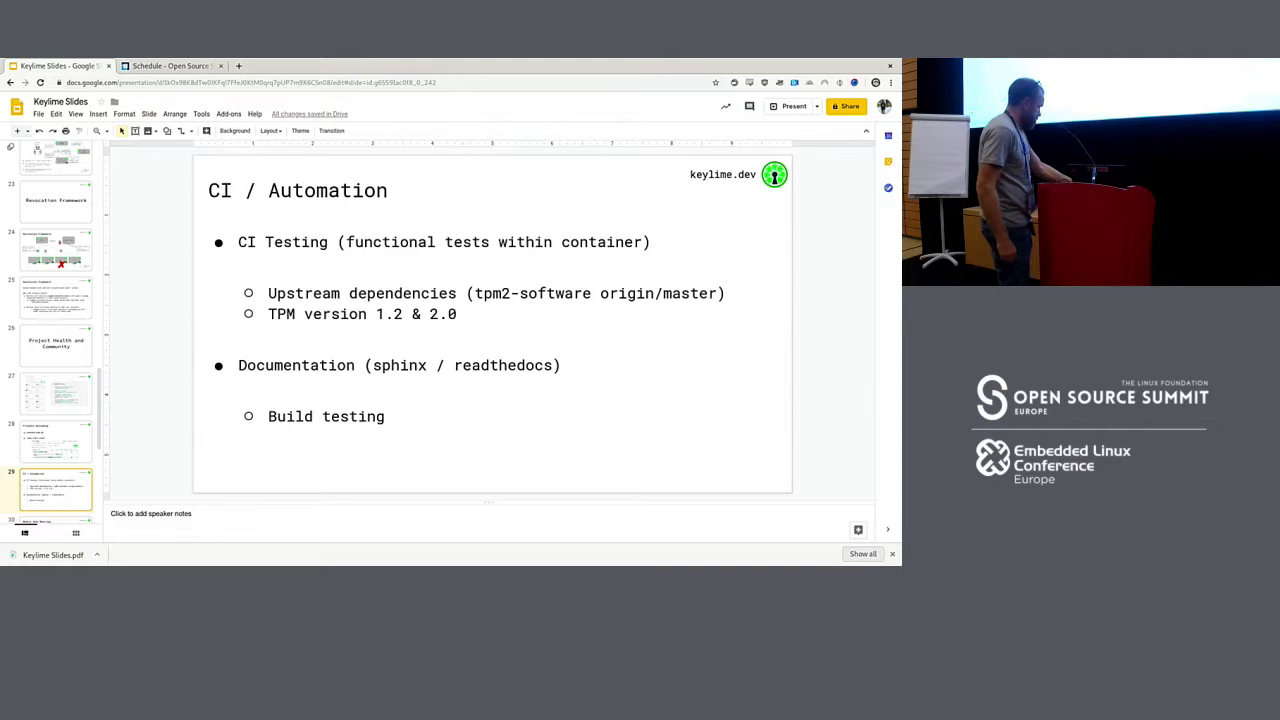
left_click(56, 488)
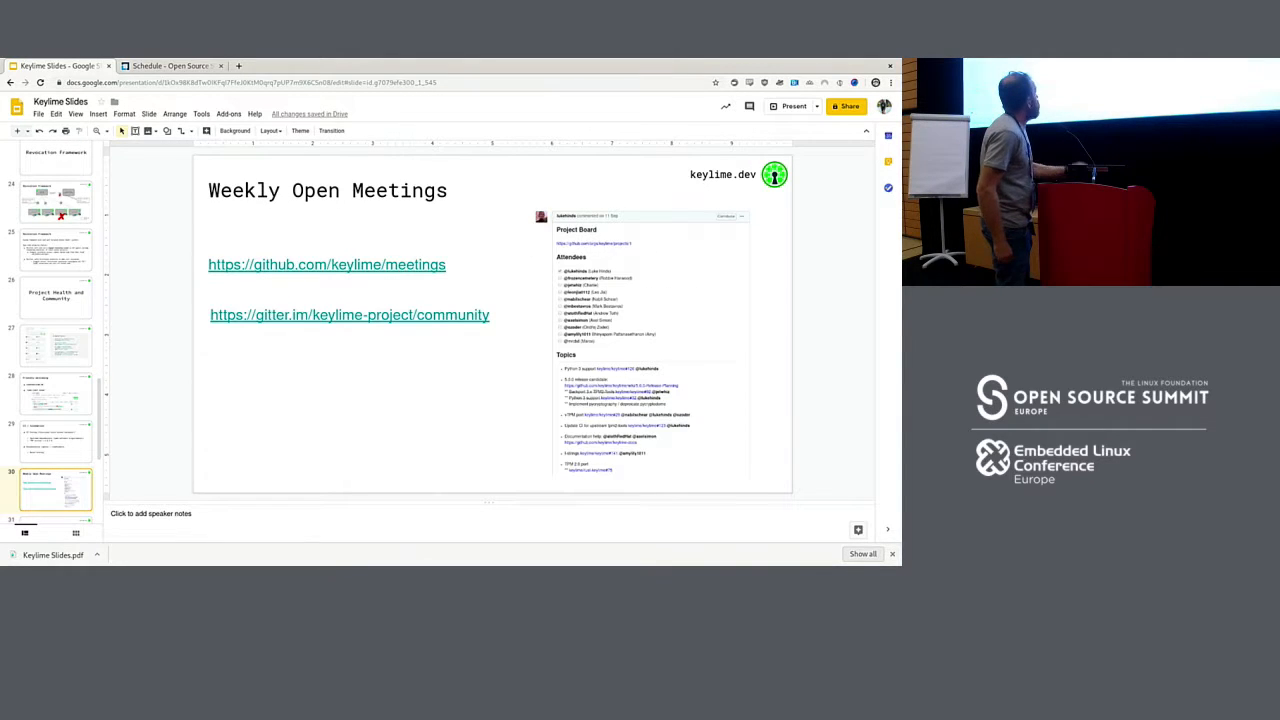